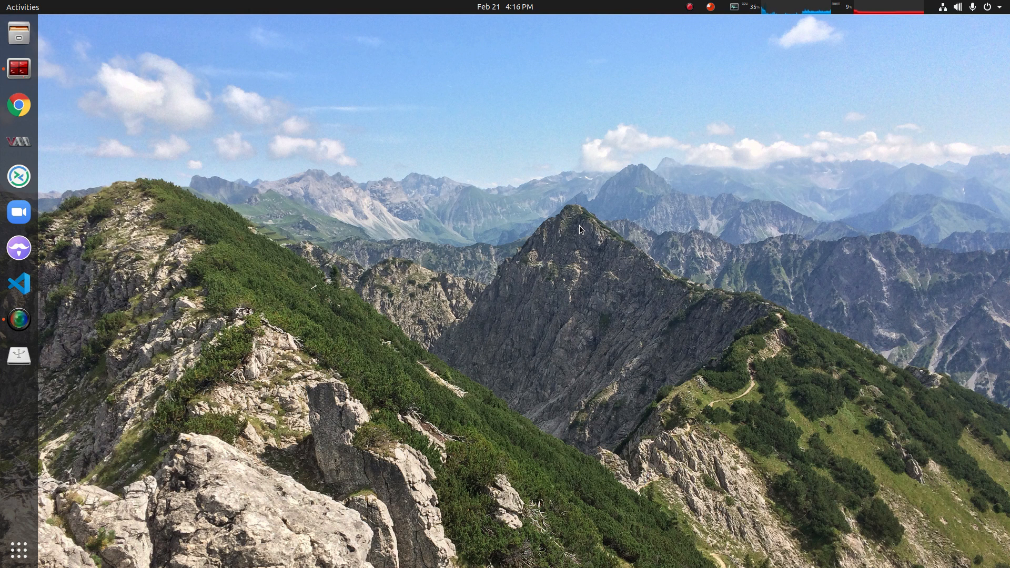
mouse_move(140, 192)
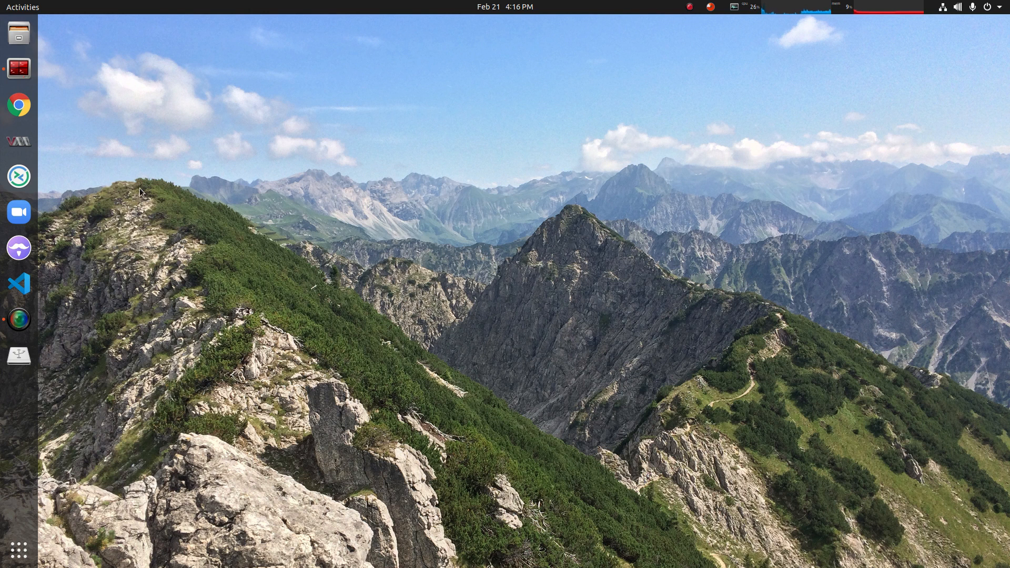
Launch Google Chrome from the dock.
click(19, 104)
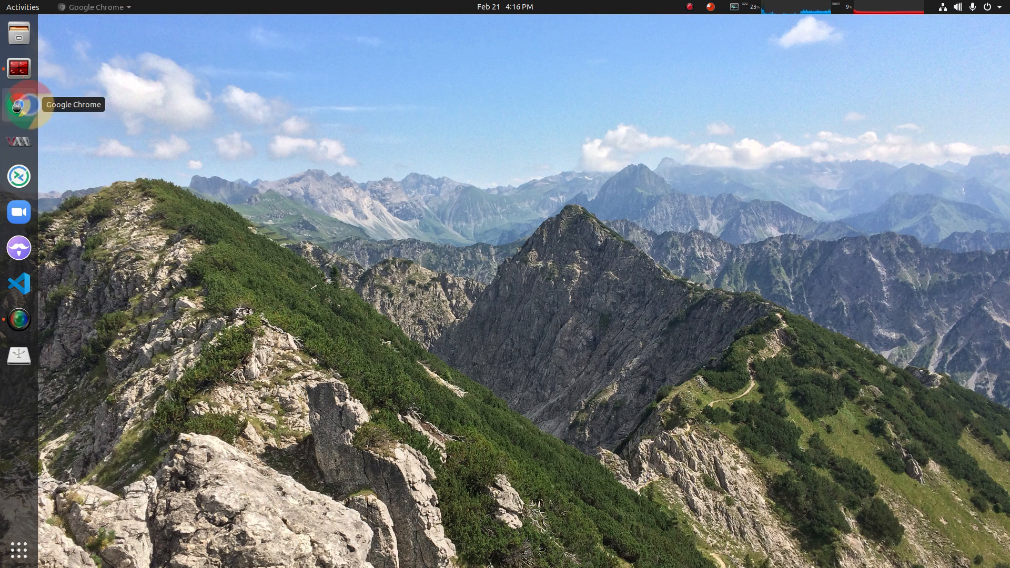
click(18, 104)
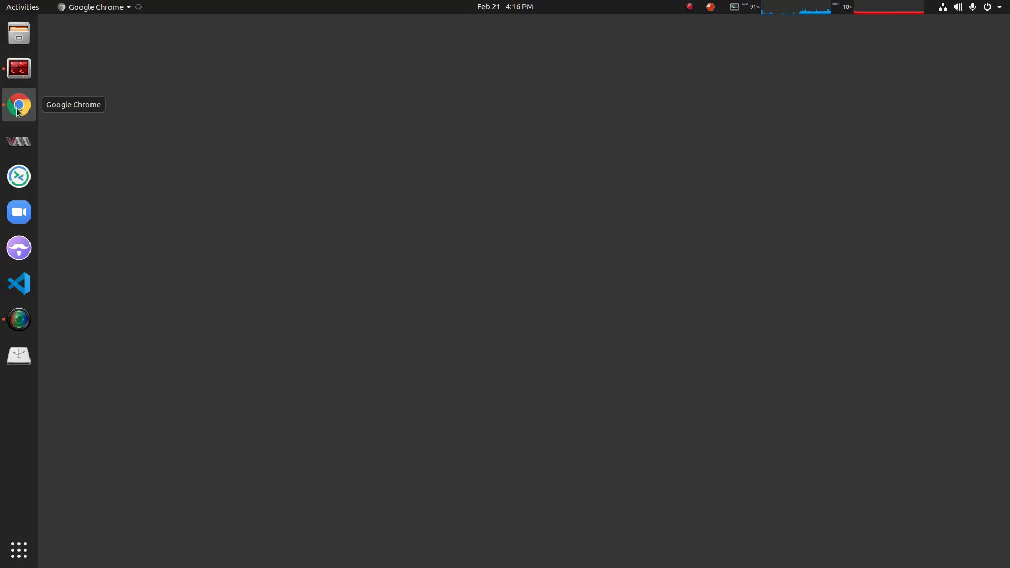
Go to the WPS Office 2019 for Linux download page at linux.wps.com.
click(19, 104)
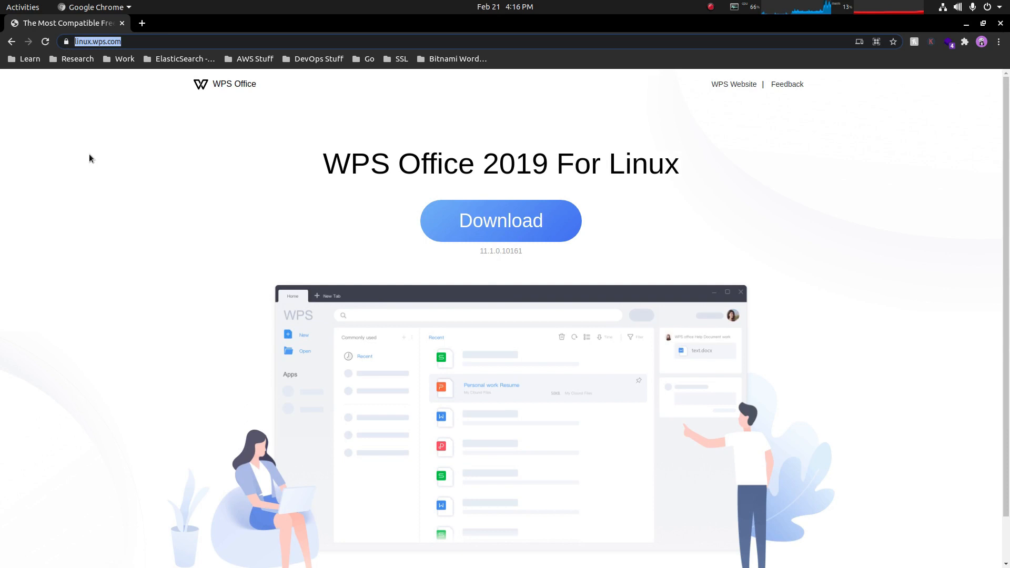
mouse_move(430, 252)
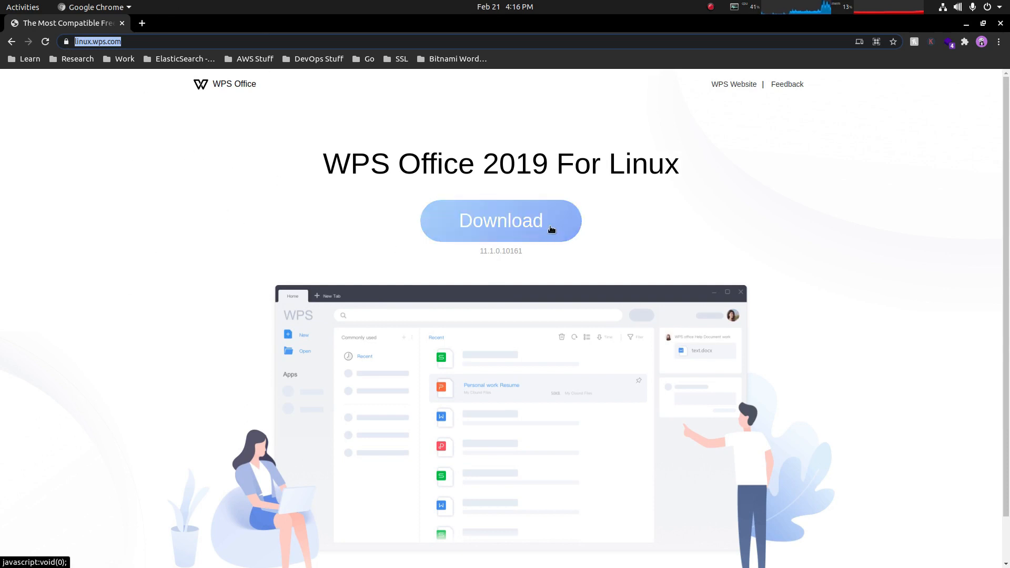
Bring up the Deb/Rpm package choice for WPS Office 11.1.0.10161 via the Download button.
click(500, 220)
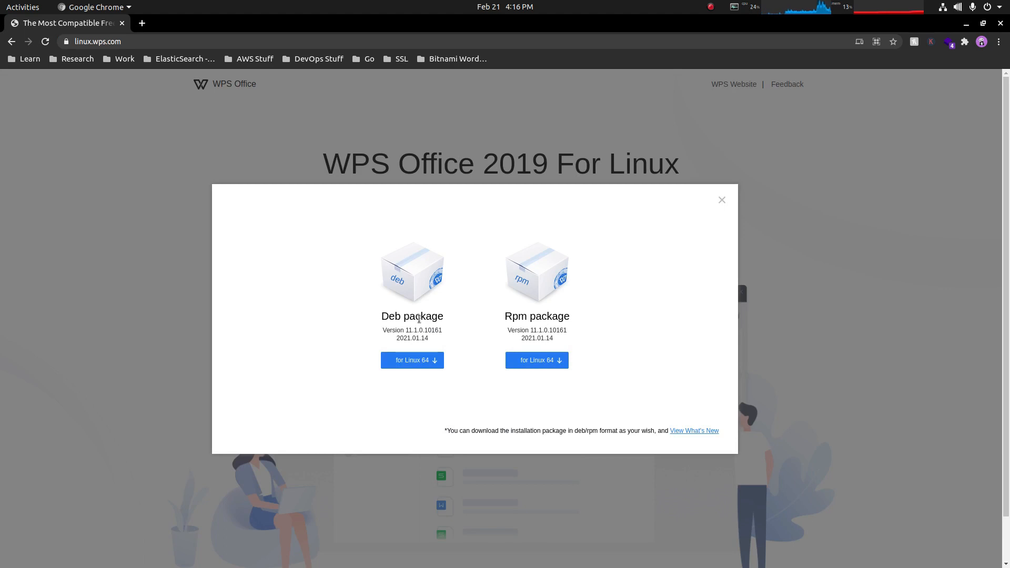
mouse_move(513, 310)
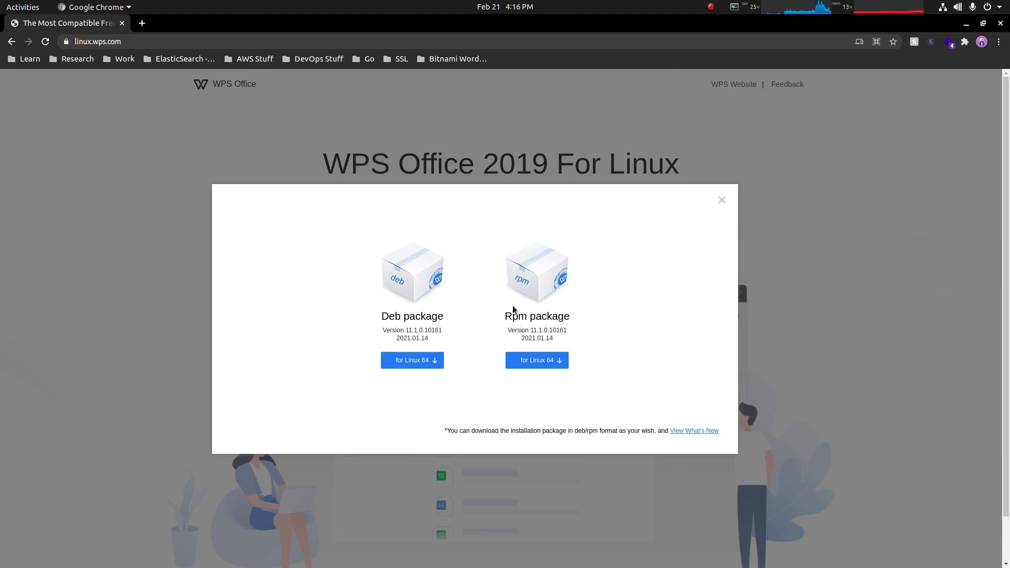
mouse_move(410, 310)
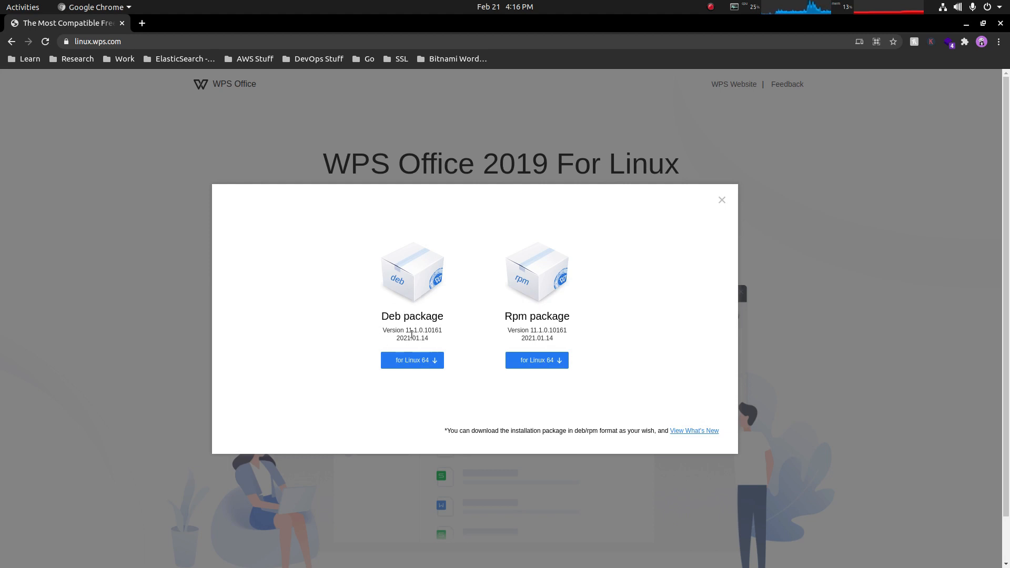
mouse_move(523, 331)
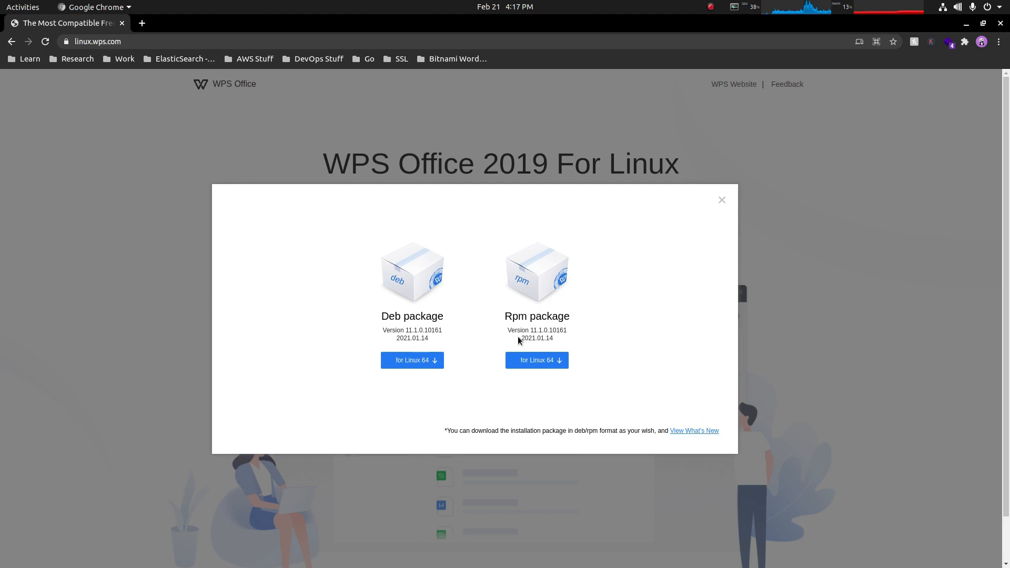
mouse_move(545, 311)
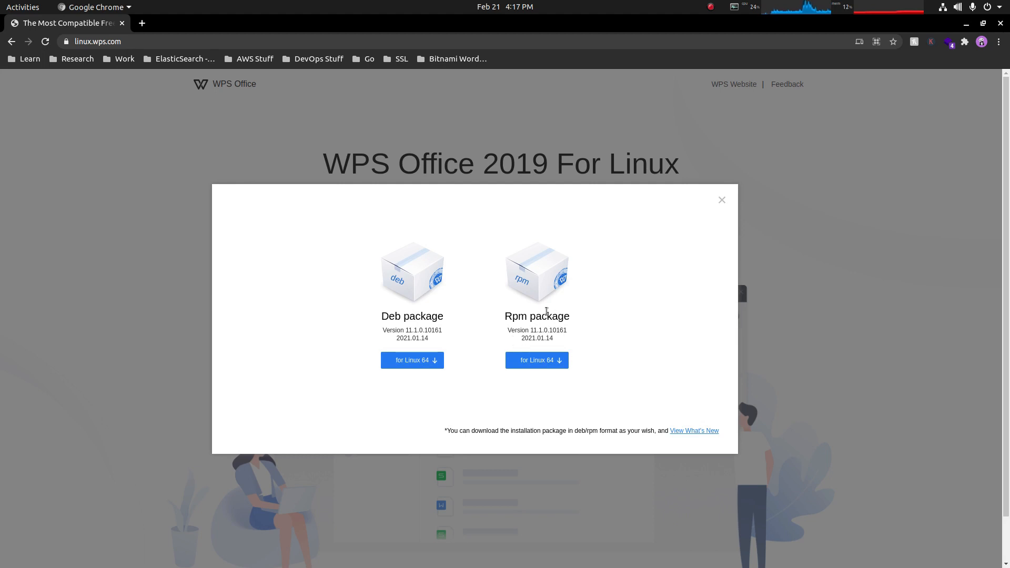
mouse_move(541, 312)
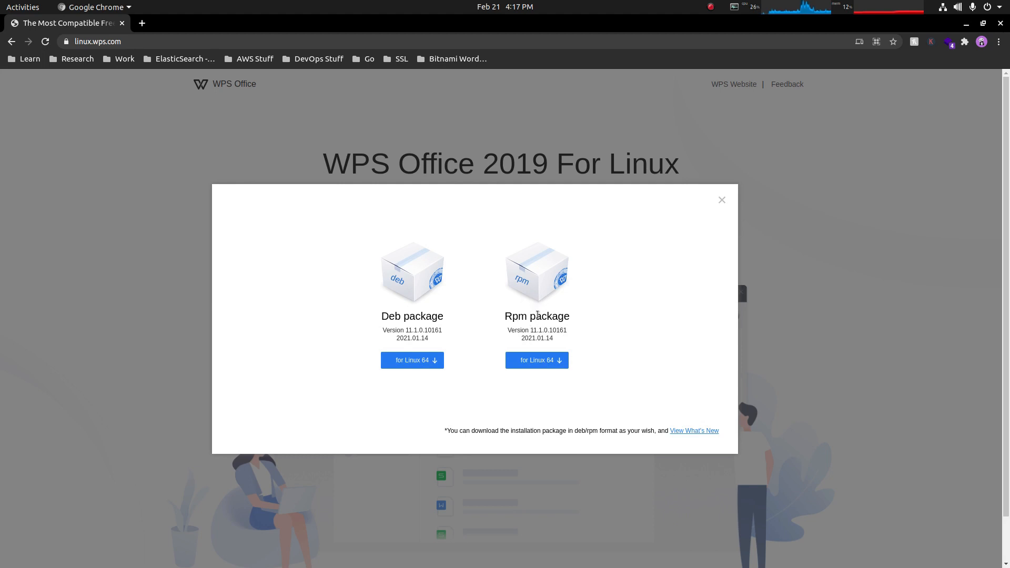
mouse_move(407, 311)
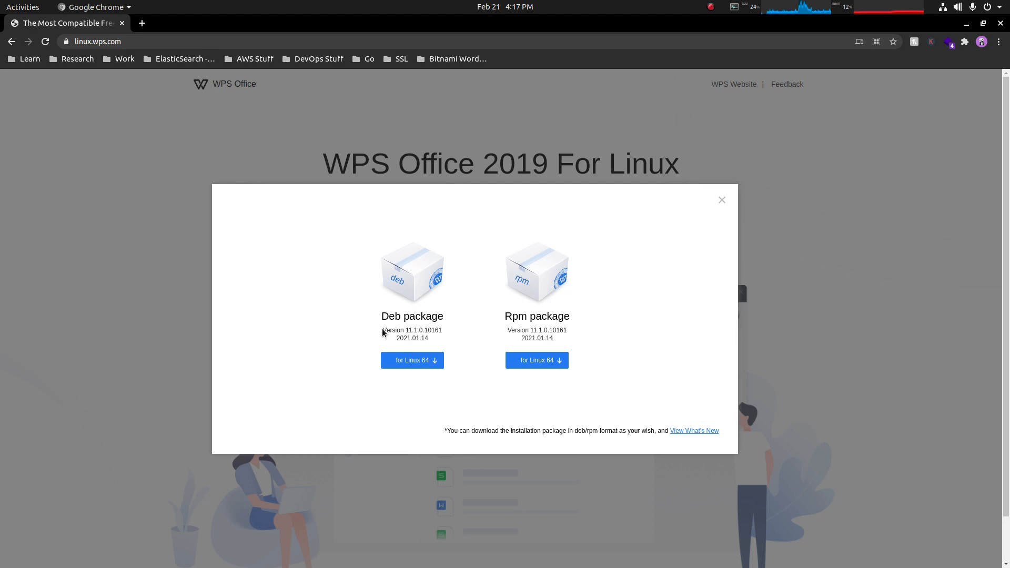
Start downloading the WPS Office 11.1.0.10161 amd64 Deb package for Linux 64.
click(411, 359)
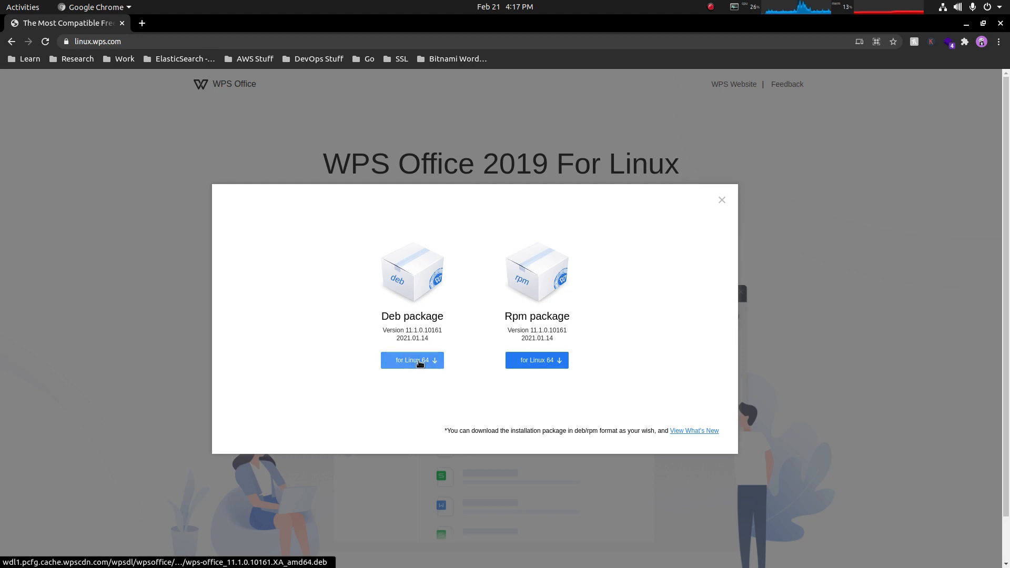
mouse_move(412, 360)
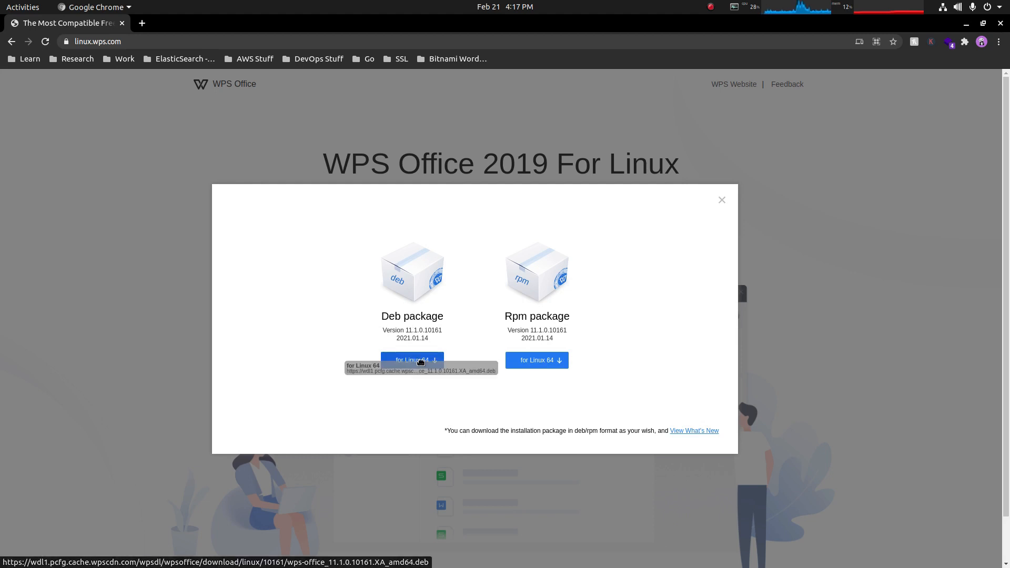
click(411, 360)
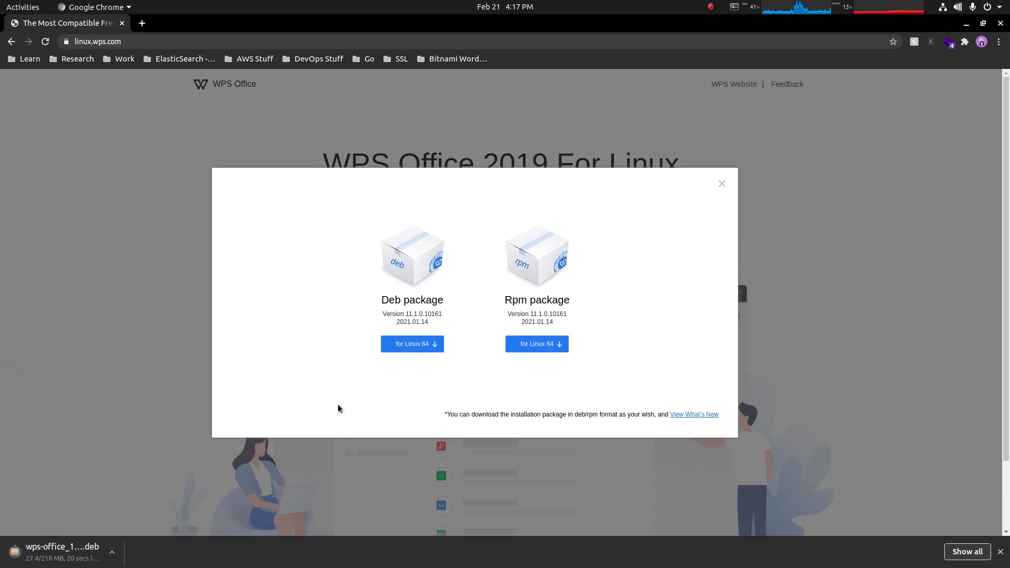
mouse_move(385, 422)
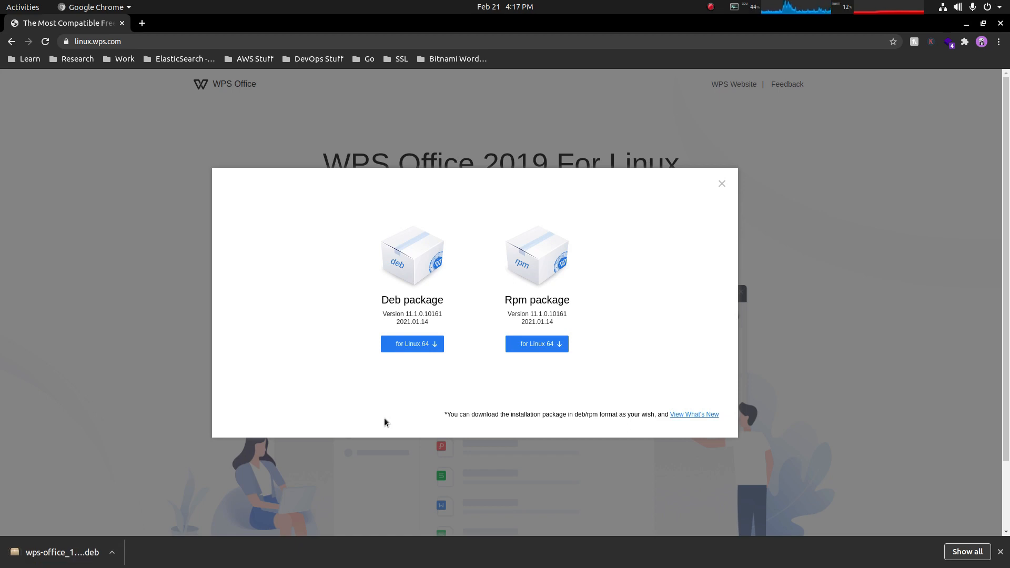
mouse_move(286, 231)
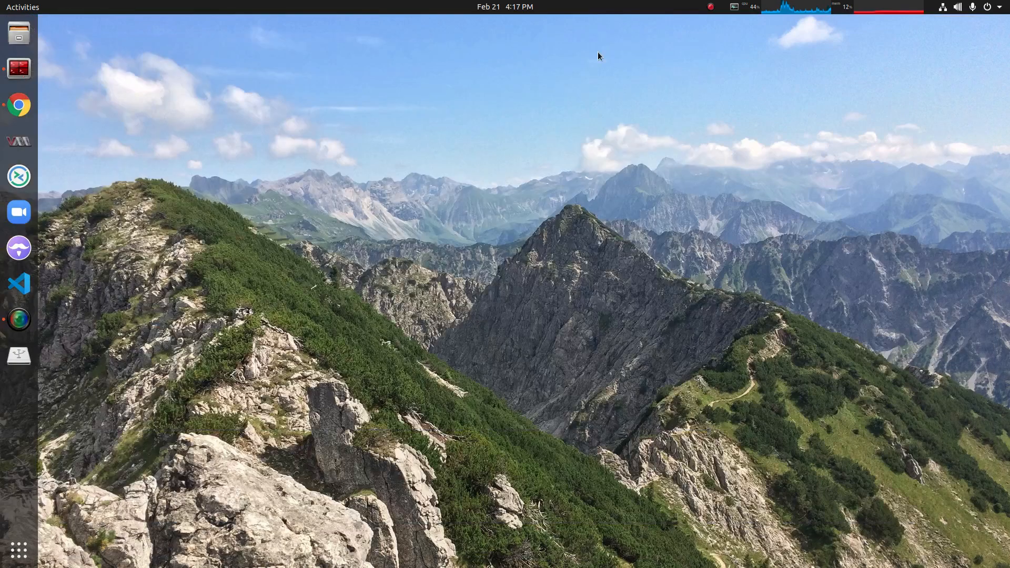
mouse_move(19, 32)
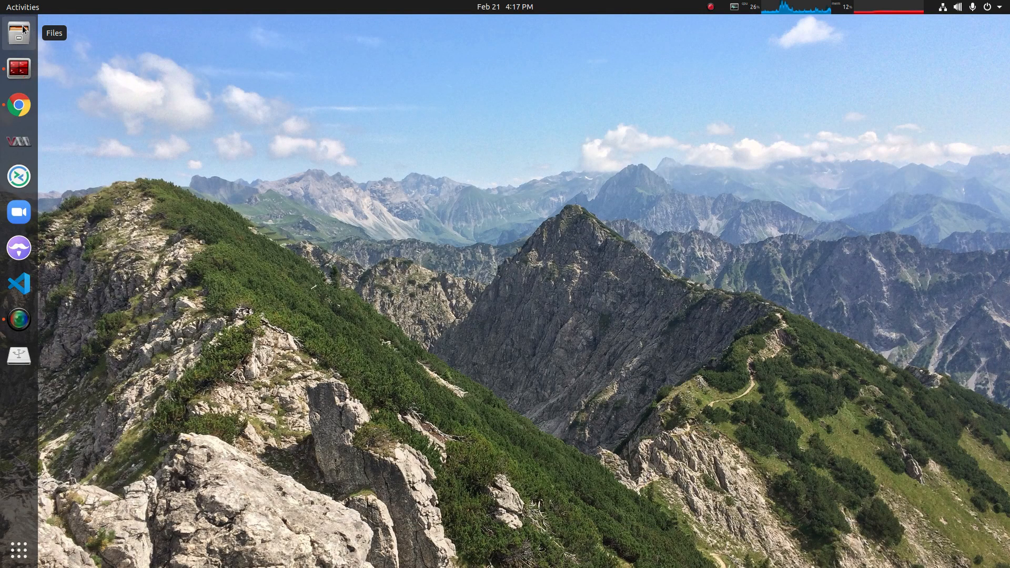
In Files, locate wps-office_11.1.0.10161.XA_amd64.deb under Downloads and bring up its actions.
click(19, 32)
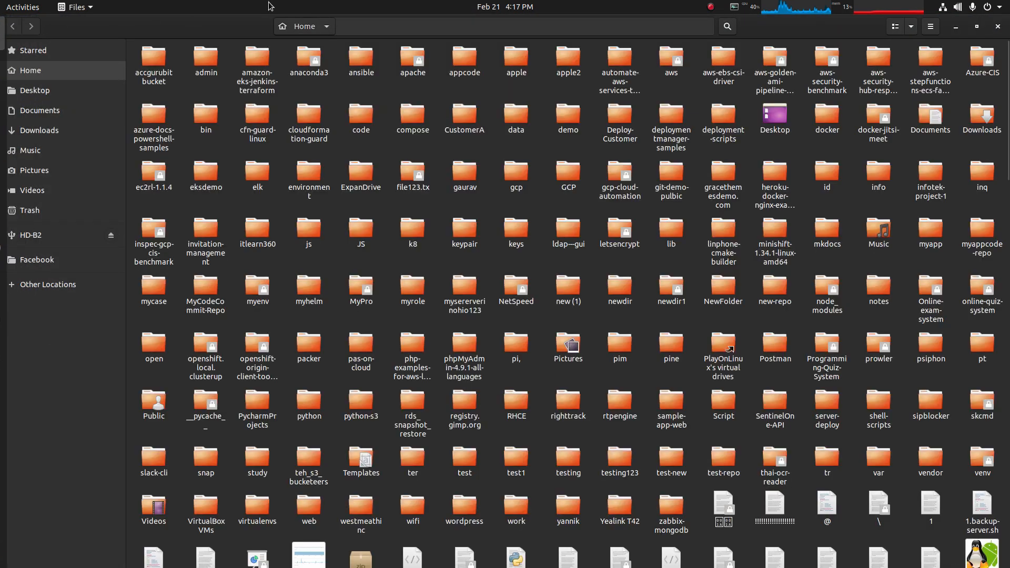
click(40, 130)
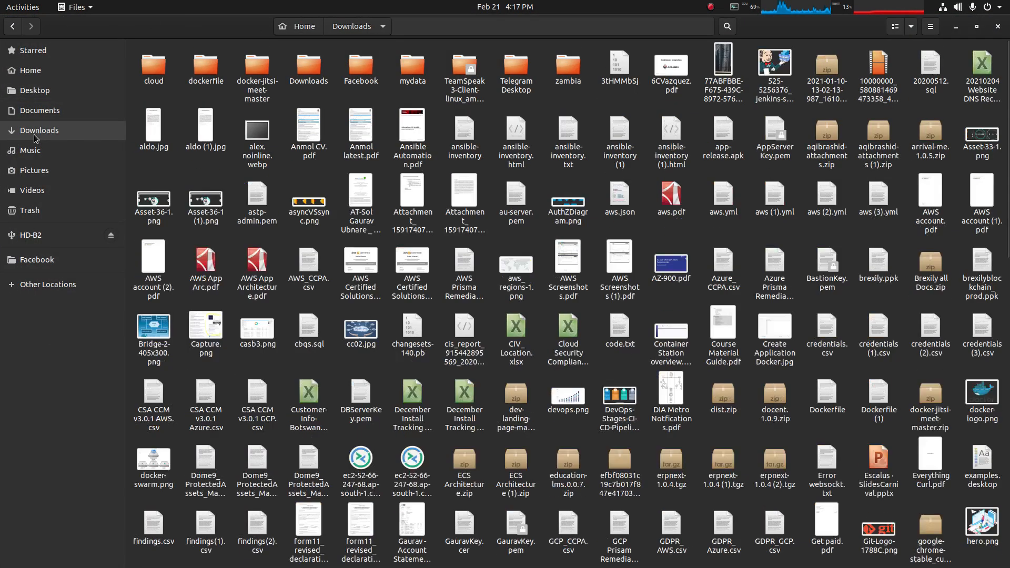
click(308, 67)
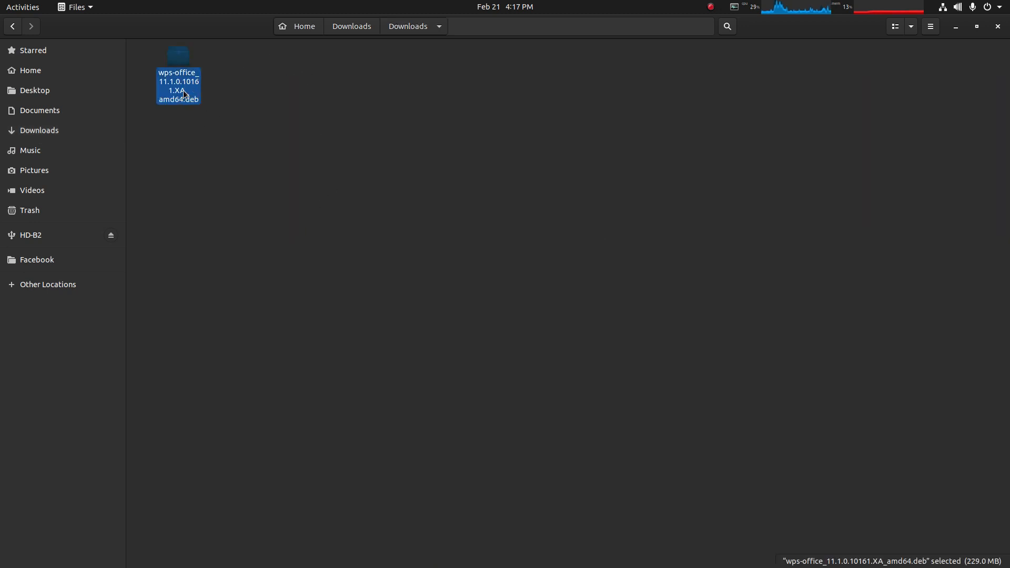
right_click(178, 84)
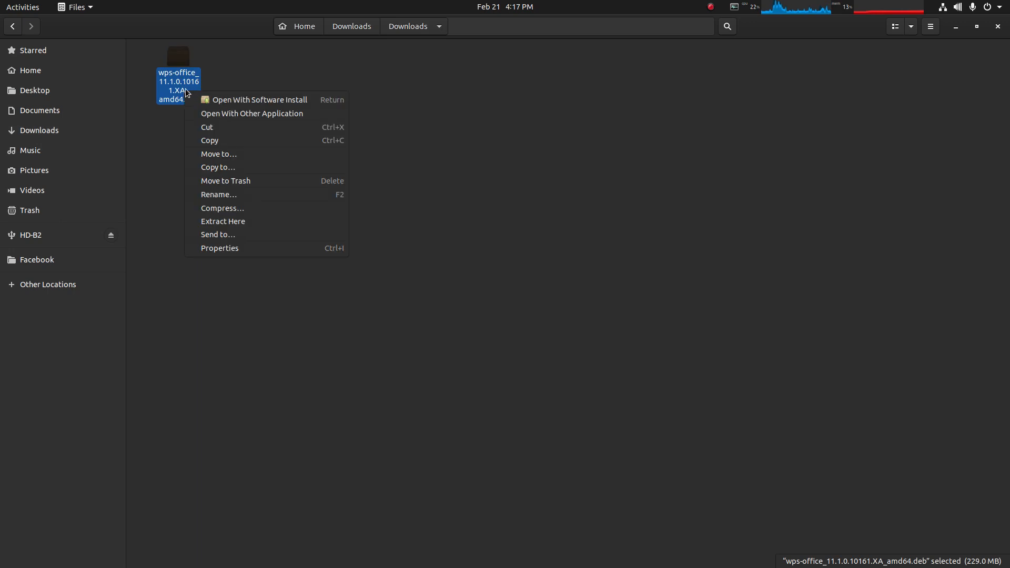
mouse_move(284, 101)
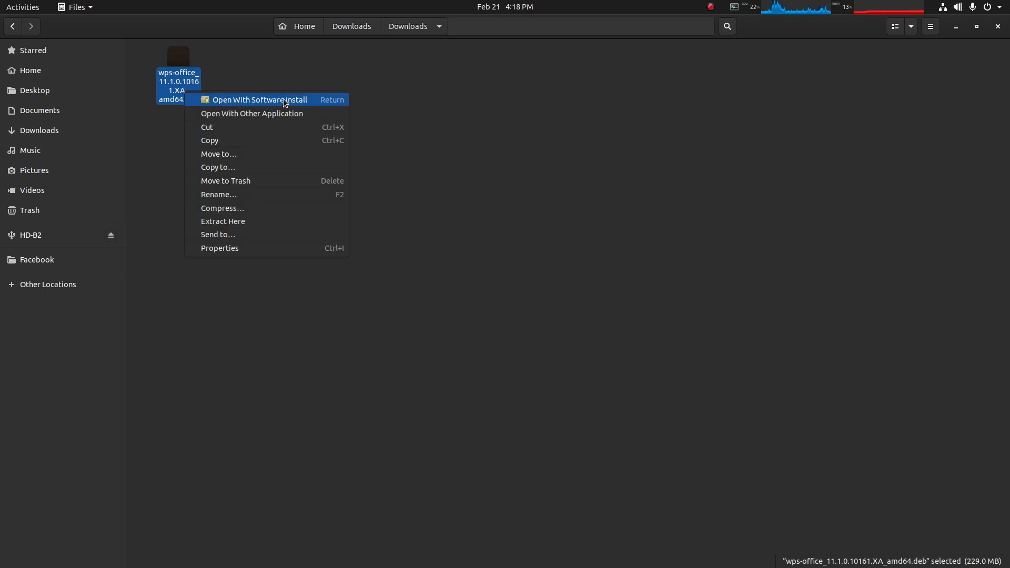
Open the wps-office deb package with Software Install.
click(259, 100)
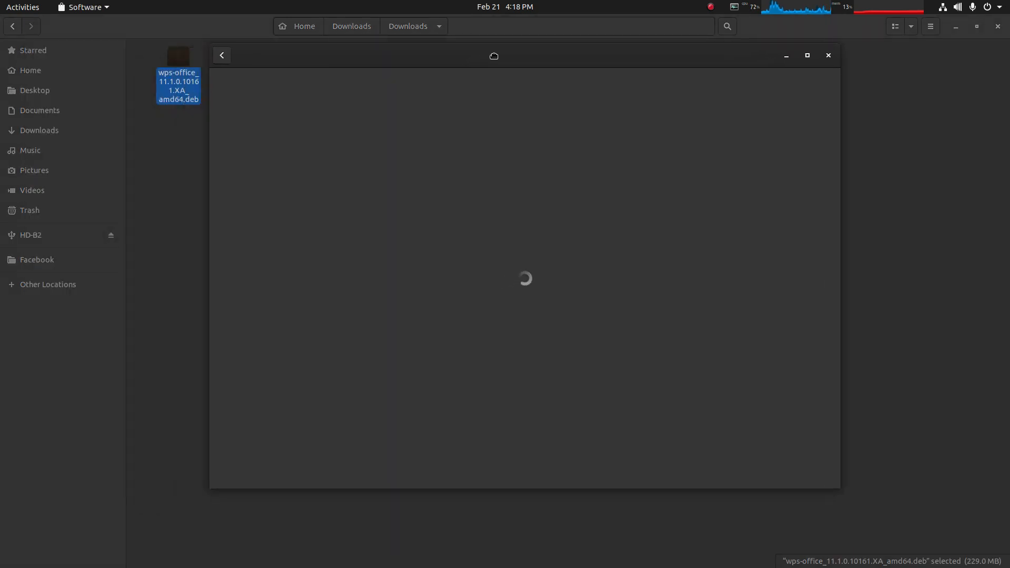
mouse_move(493, 61)
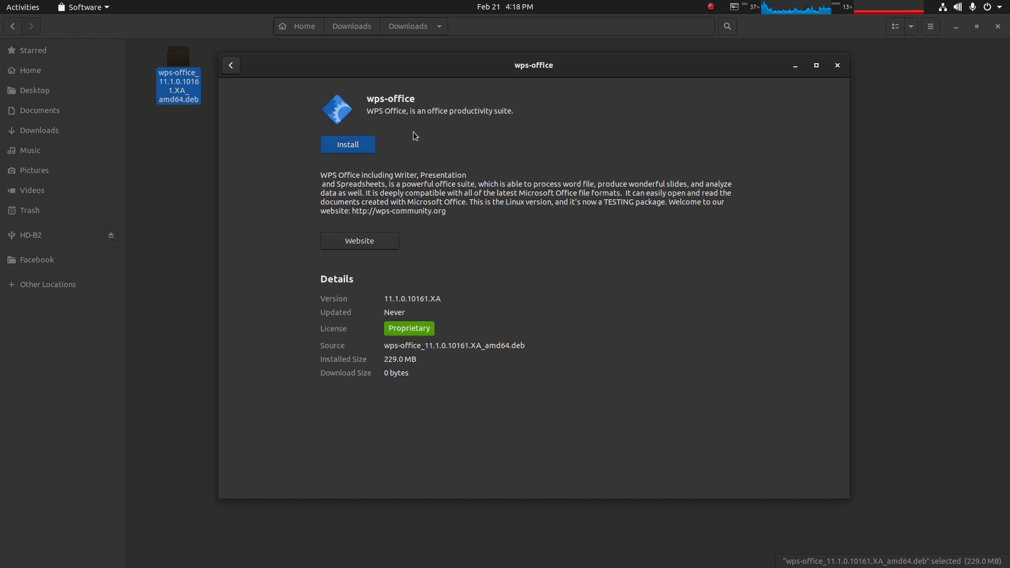
Start installing WPS Office and authenticate with the account password.
click(348, 144)
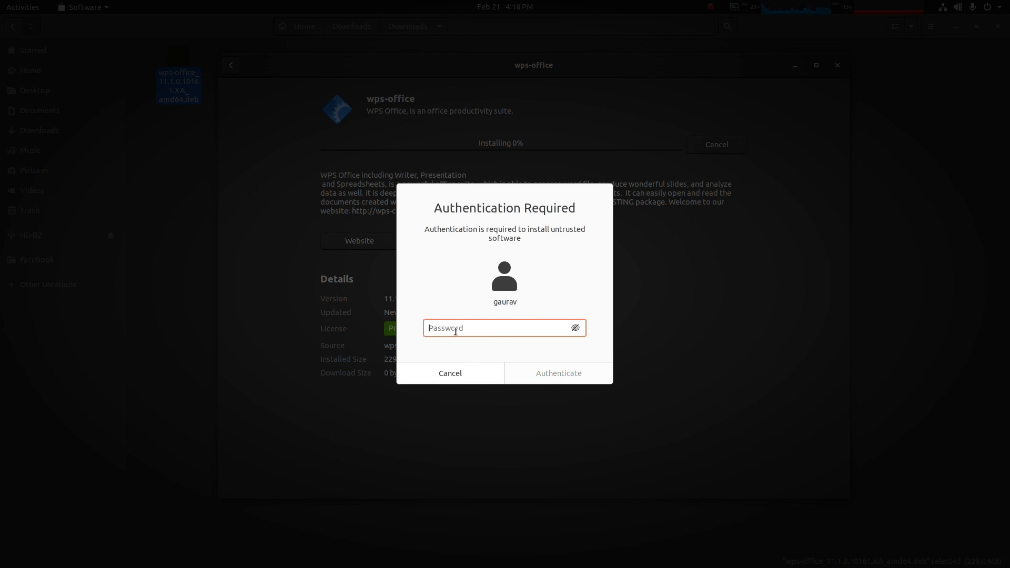
mouse_move(514, 292)
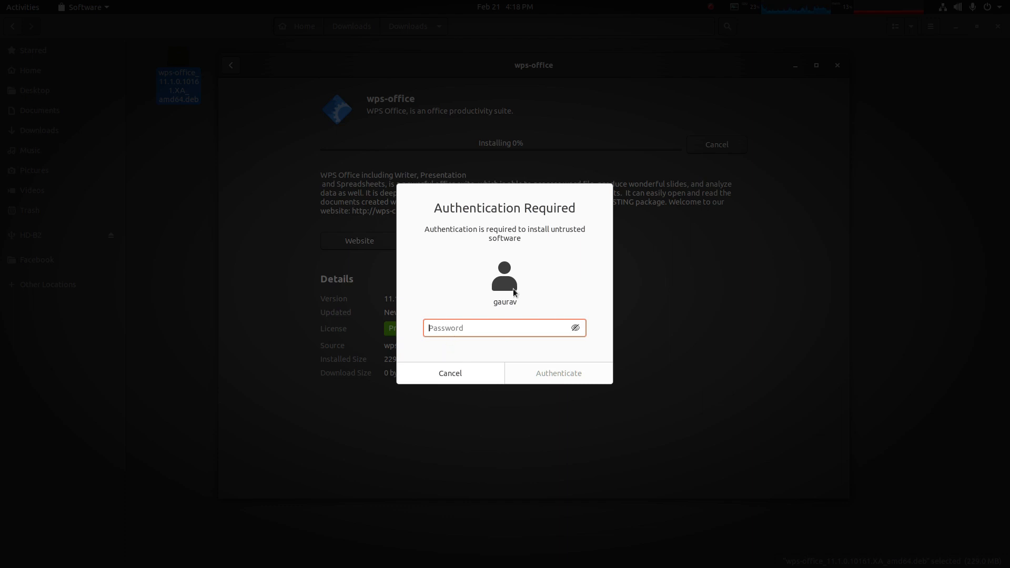
mouse_move(490, 326)
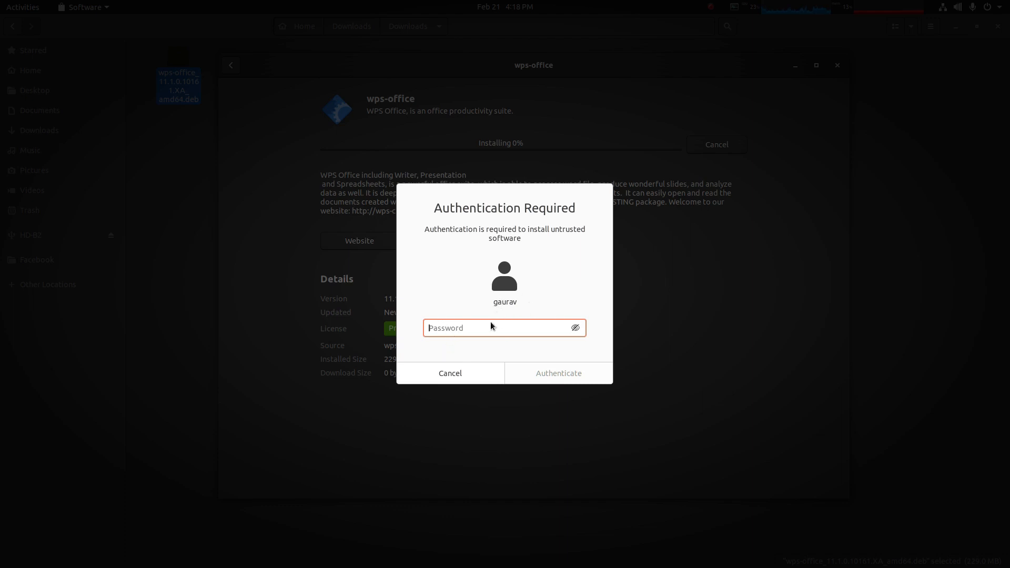
text(password)
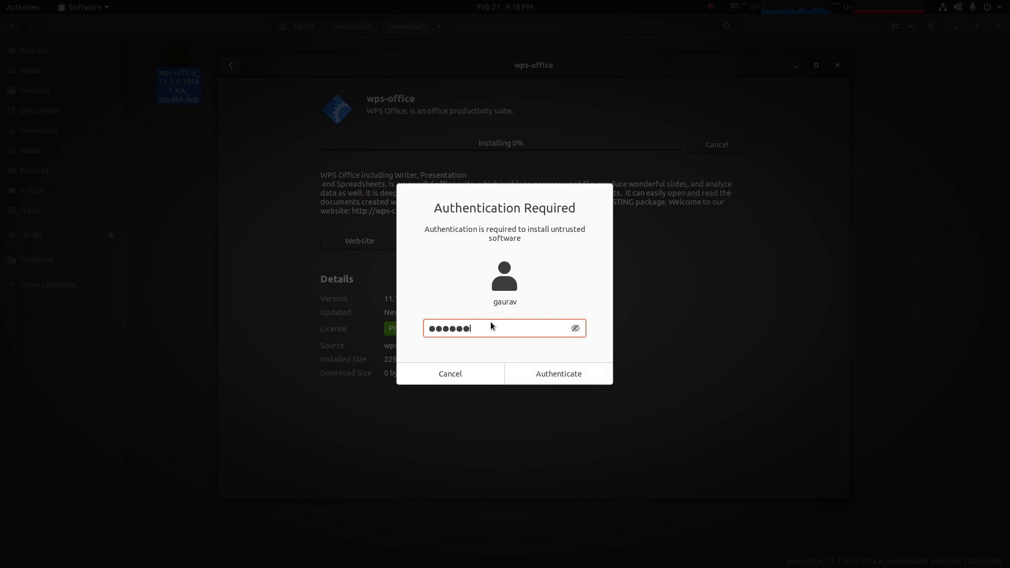
click(557, 374)
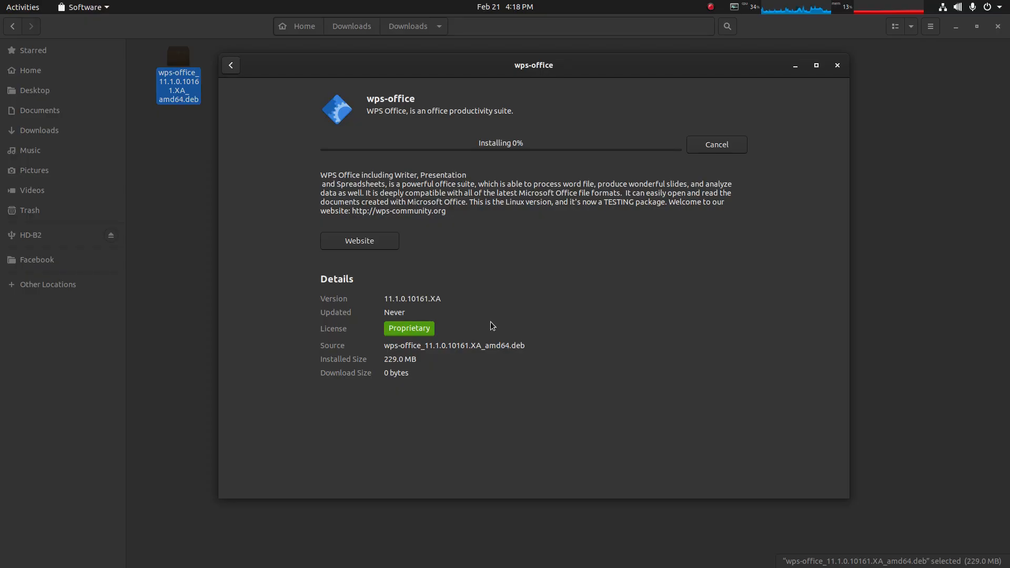
mouse_move(550, 308)
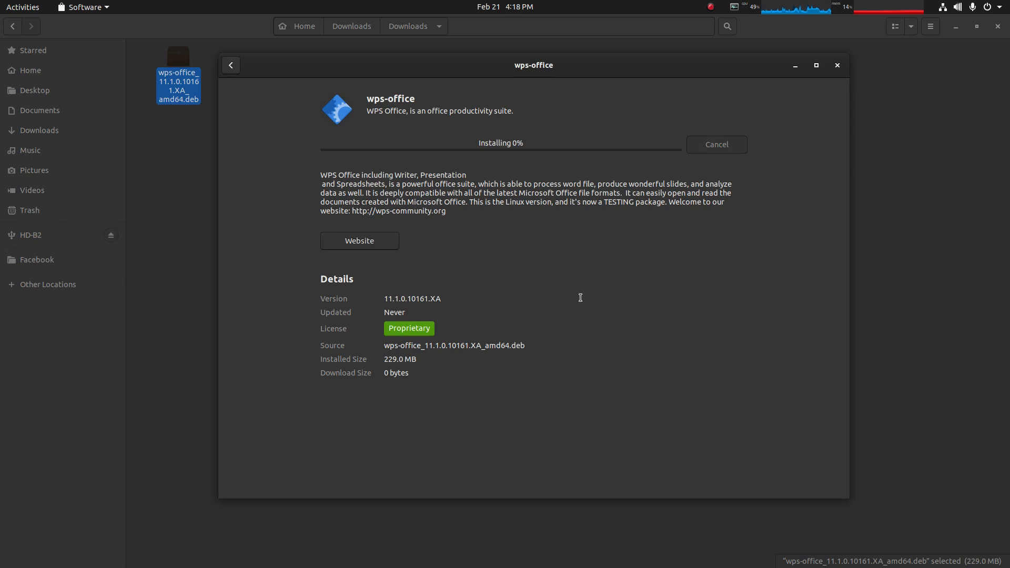
mouse_move(509, 103)
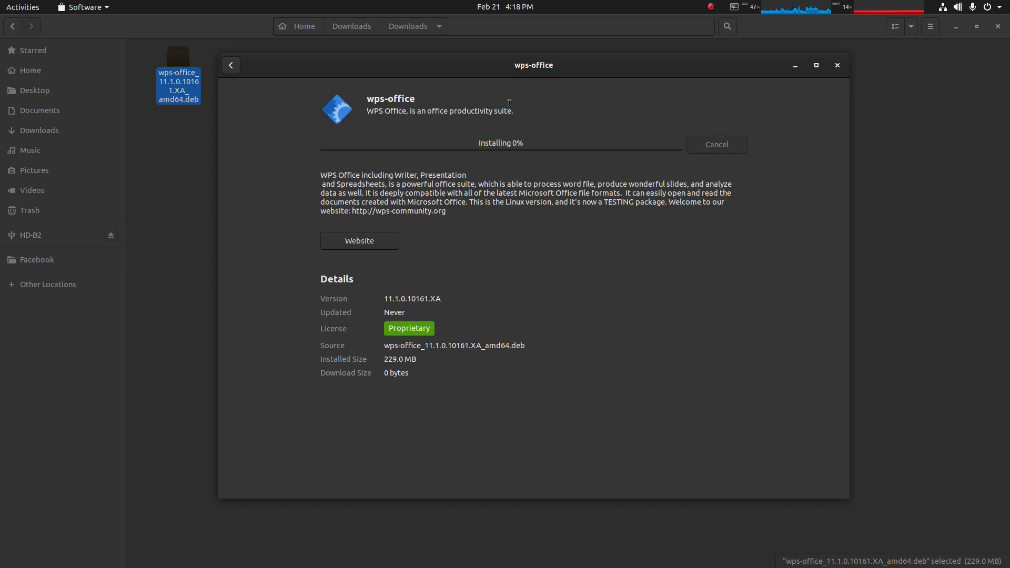
mouse_move(522, 167)
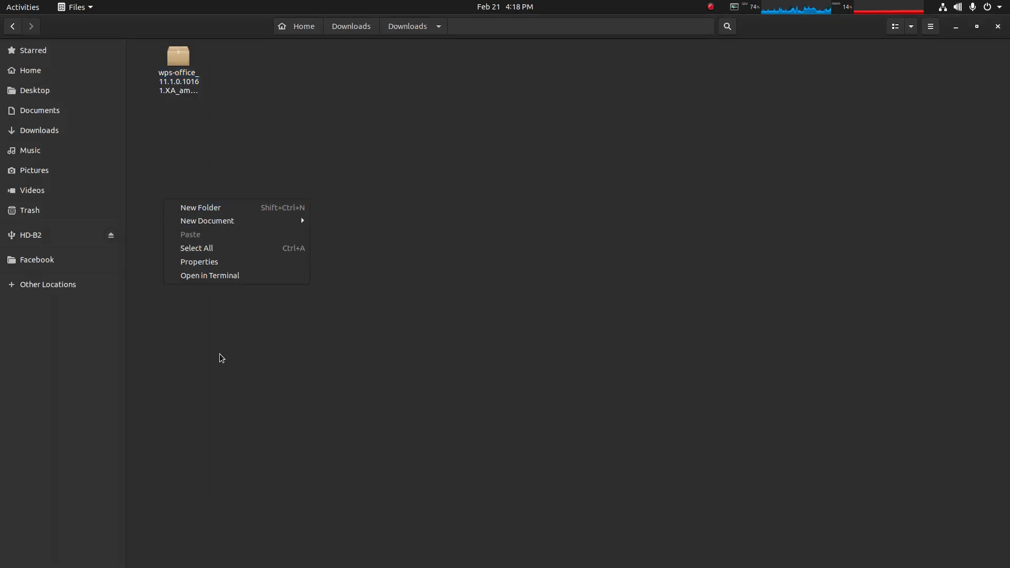
Open a terminal in the Downloads folder holding the package.
click(352, 70)
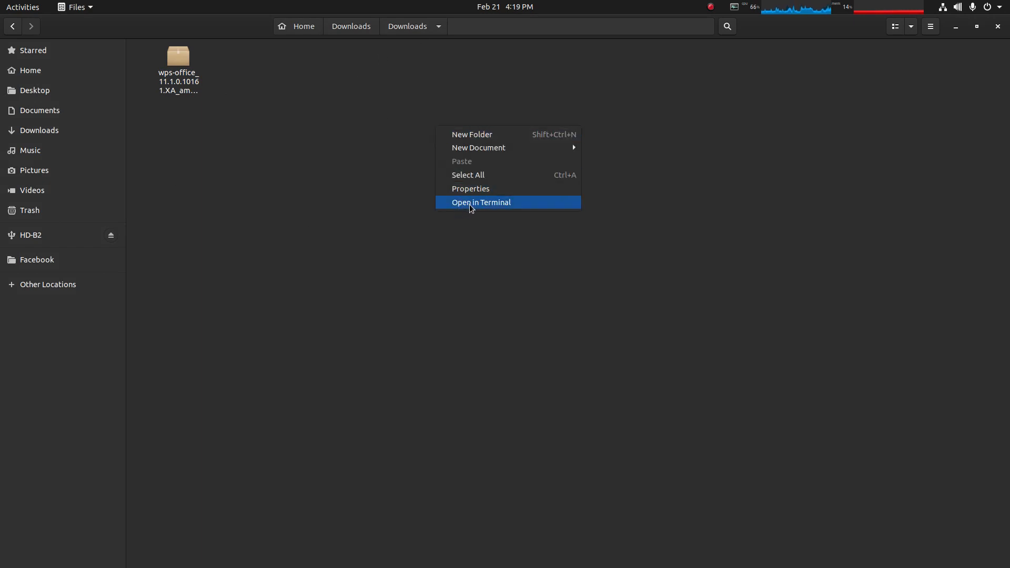
click(480, 202)
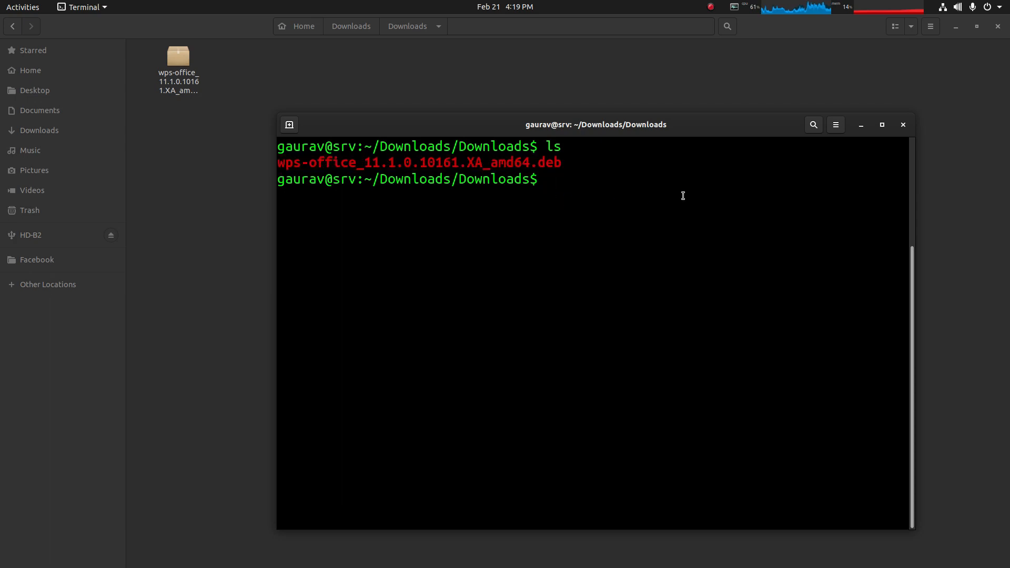
Run sudo dpkg -i on the wps-office .deb, then close the Software window showing WPS Office installed.
text(sudo dpkg)
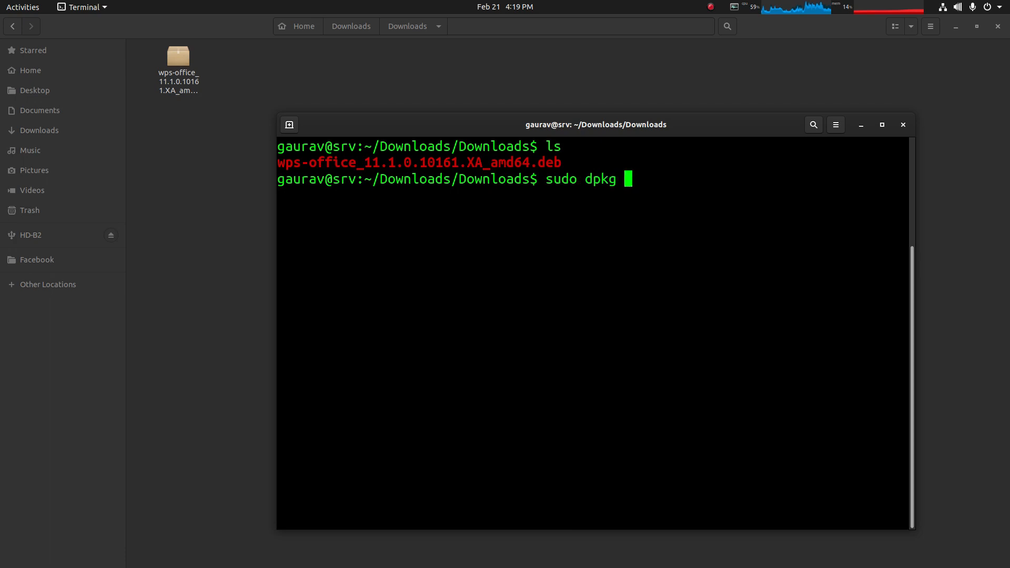
text(-i)
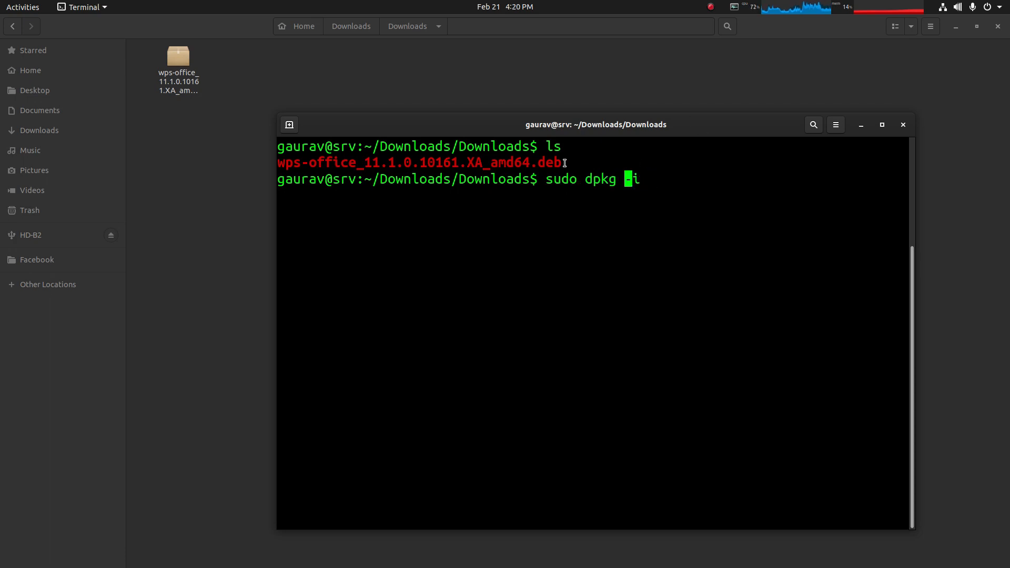
text(w)
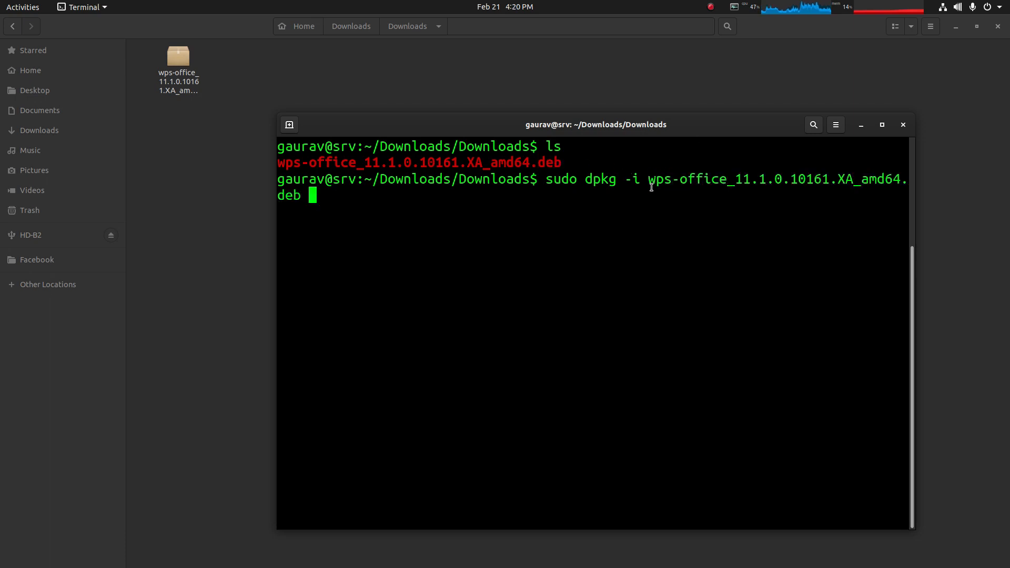
drag(648, 179, 300, 195)
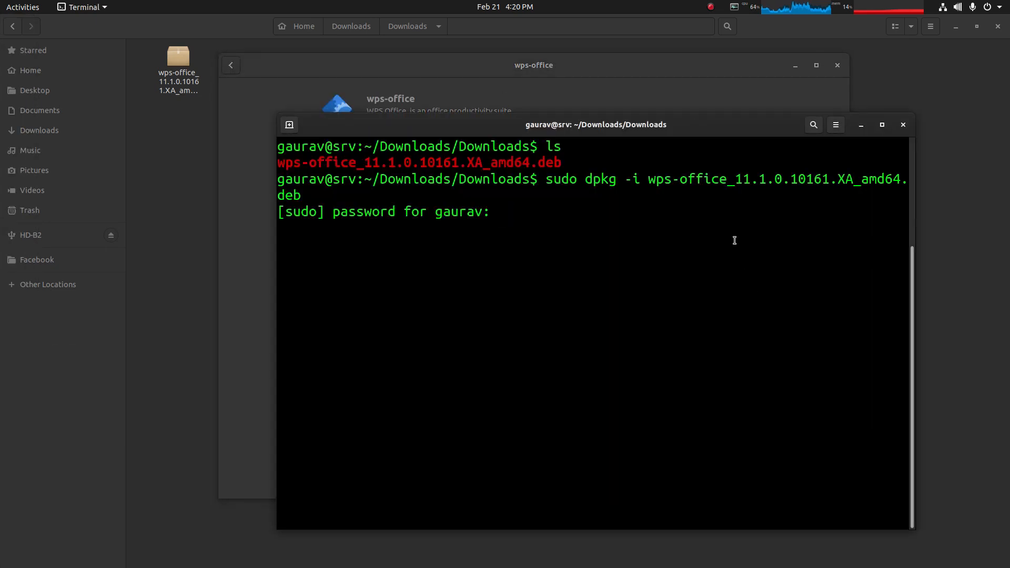
drag(595, 124, 660, 163)
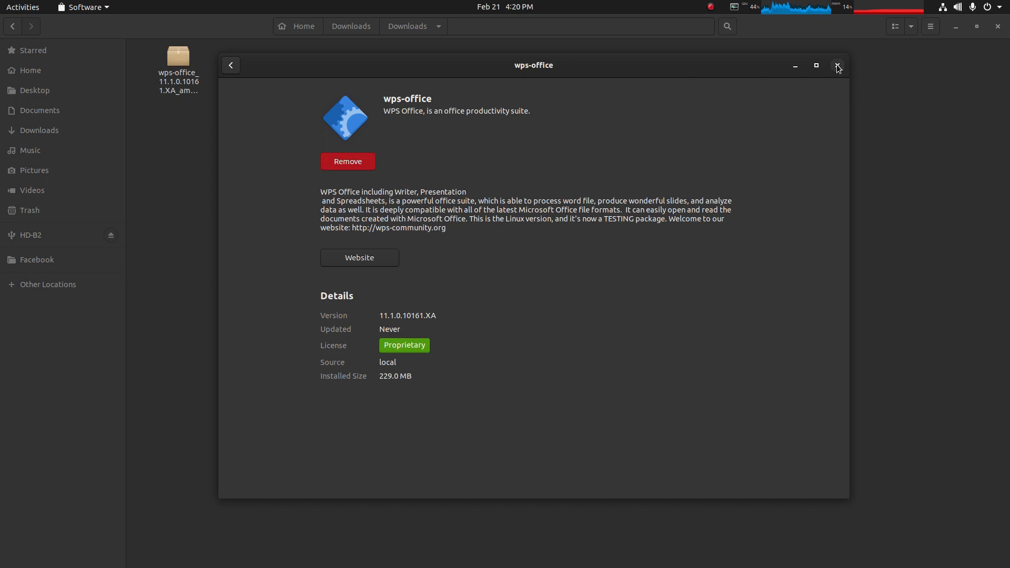
click(837, 65)
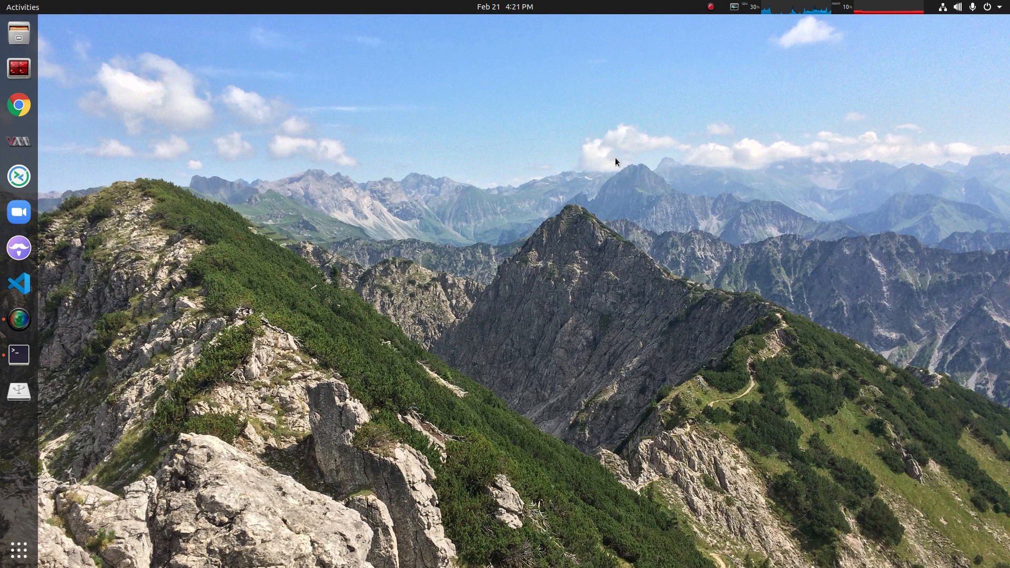
Search Activities for 'wps' and launch WPS Writer.
text(w)
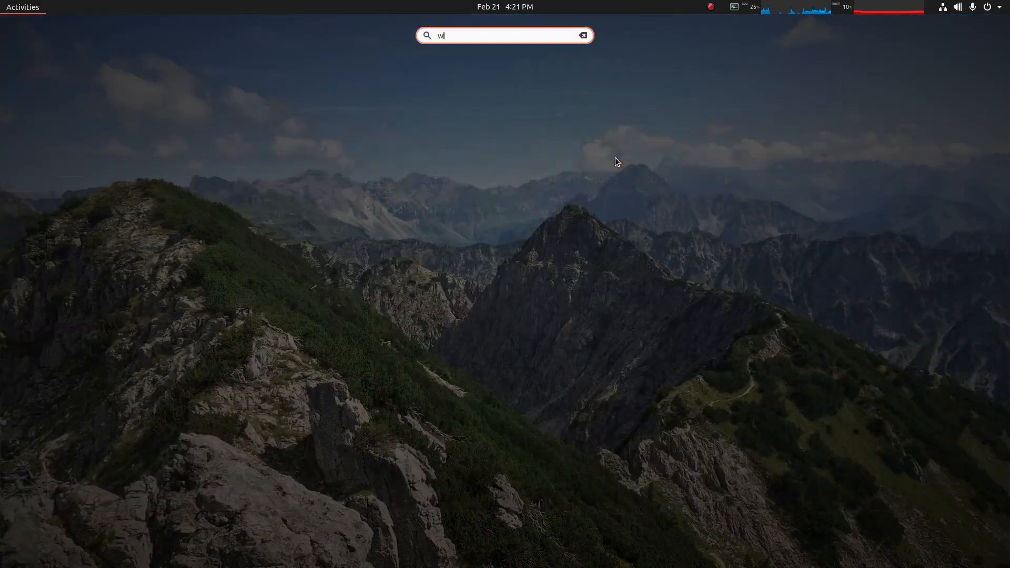
text(ps)
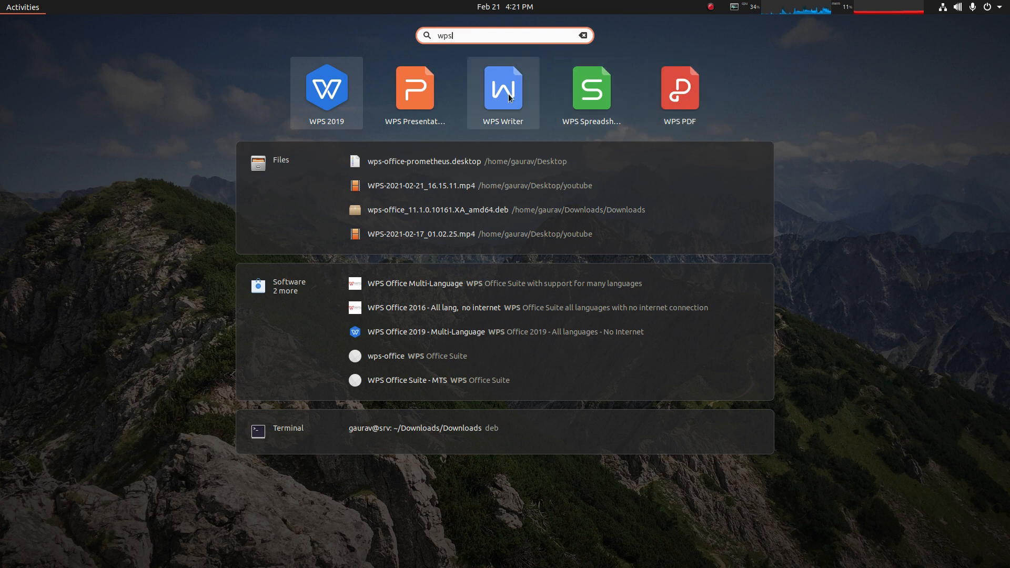
click(502, 86)
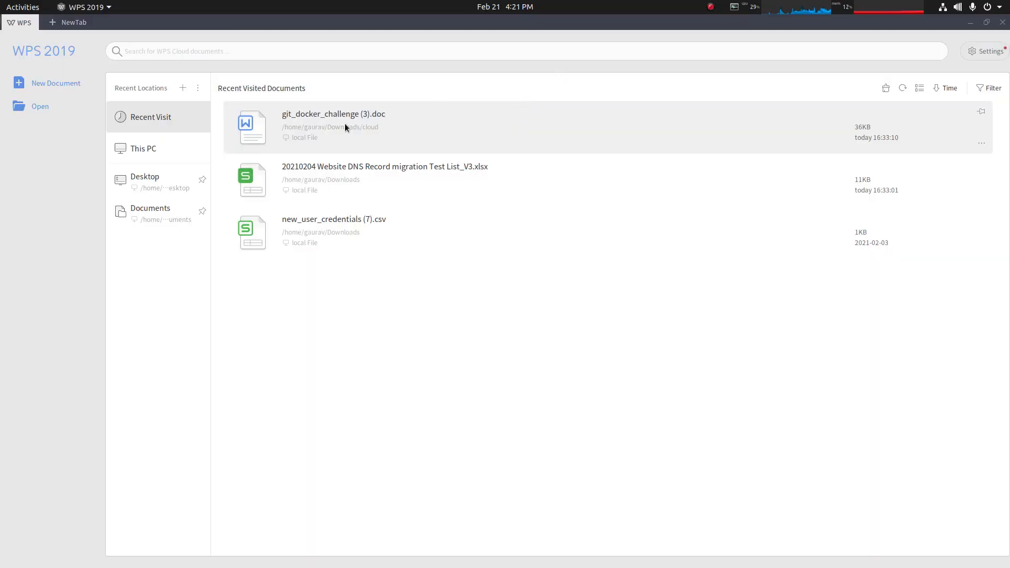
mouse_move(353, 219)
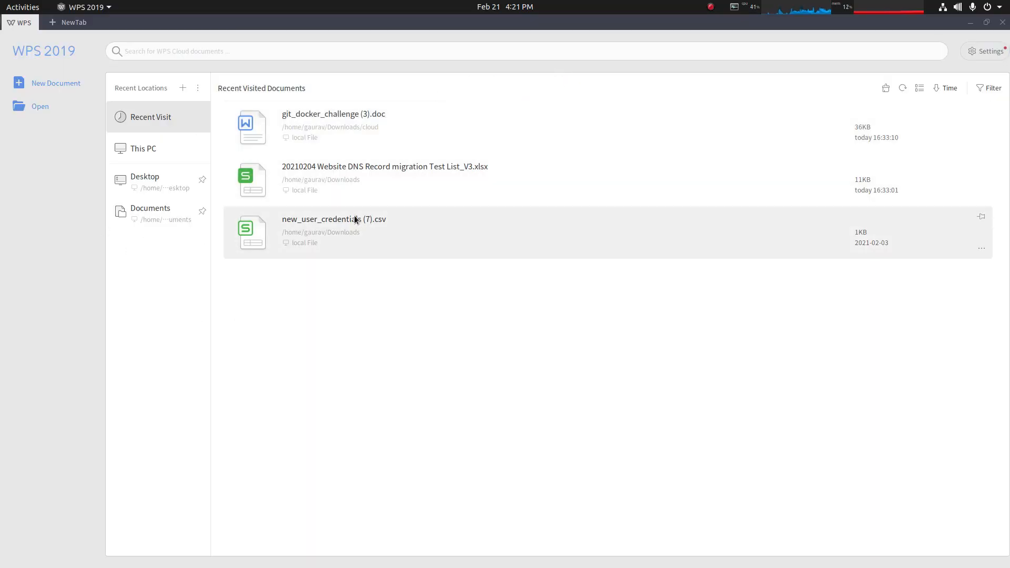
mouse_move(215, 243)
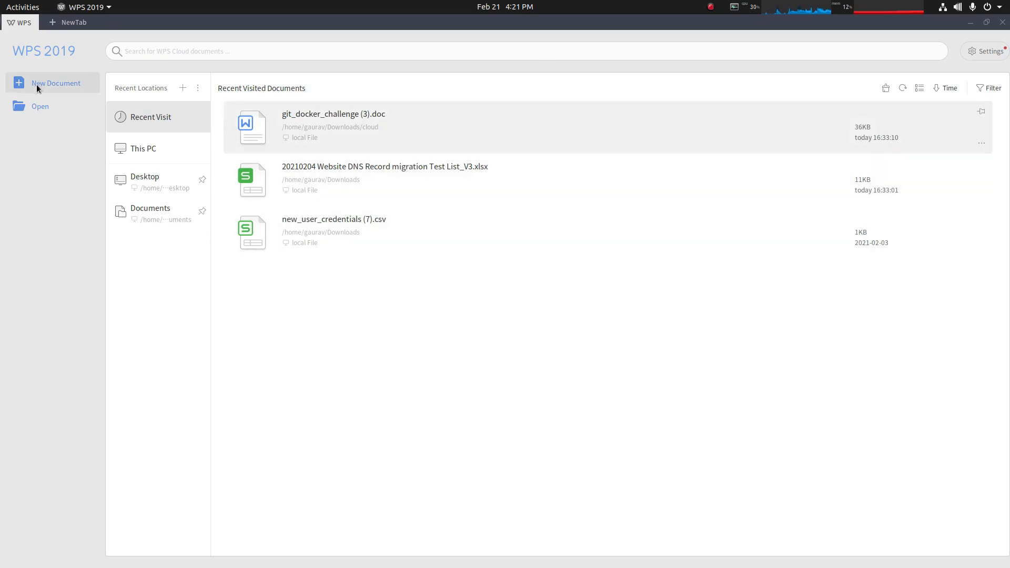
Create a new empty Writer document (Document1) from the New Document page.
click(56, 83)
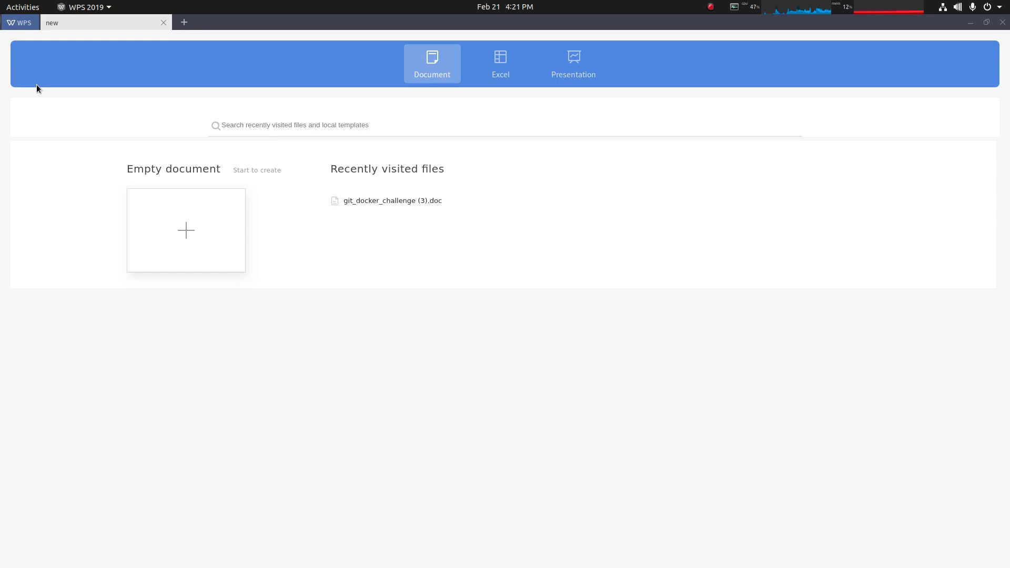
mouse_move(459, 74)
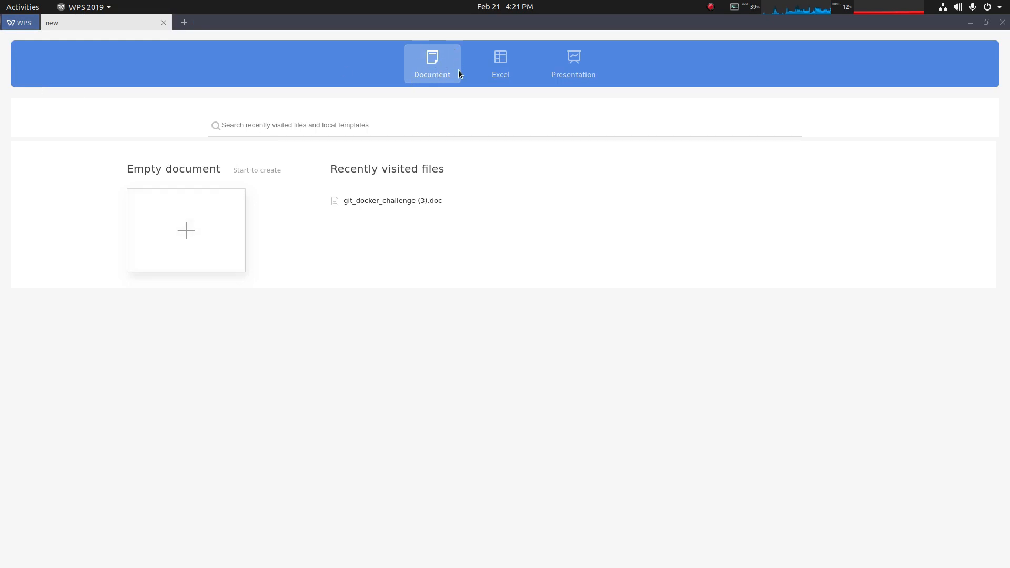
click(571, 63)
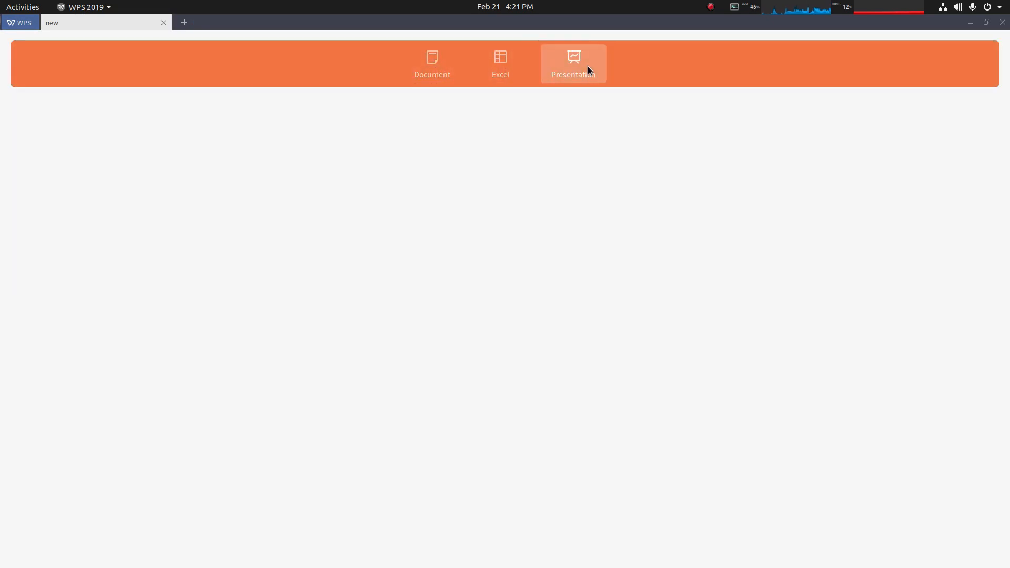
click(431, 63)
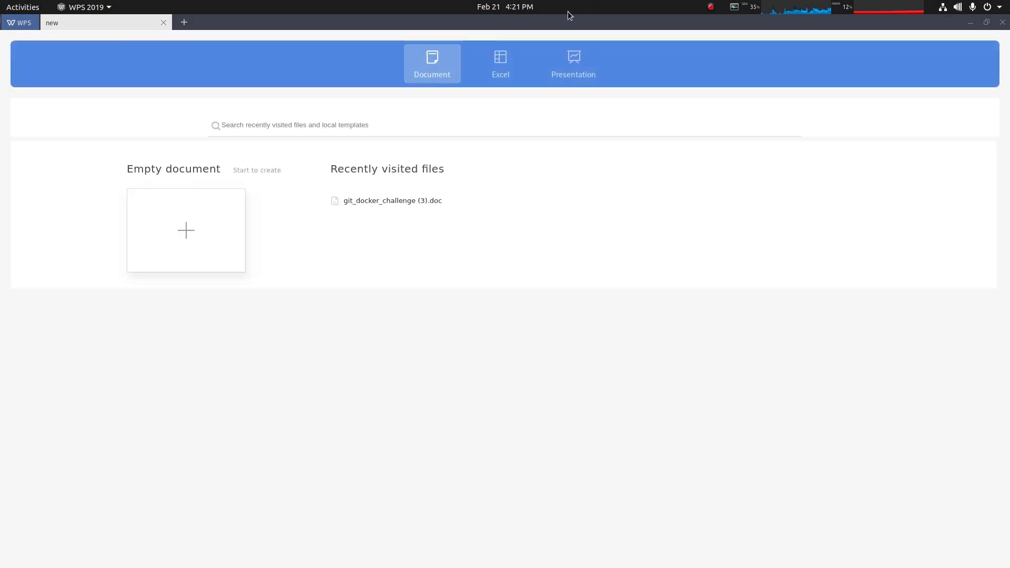
mouse_move(186, 230)
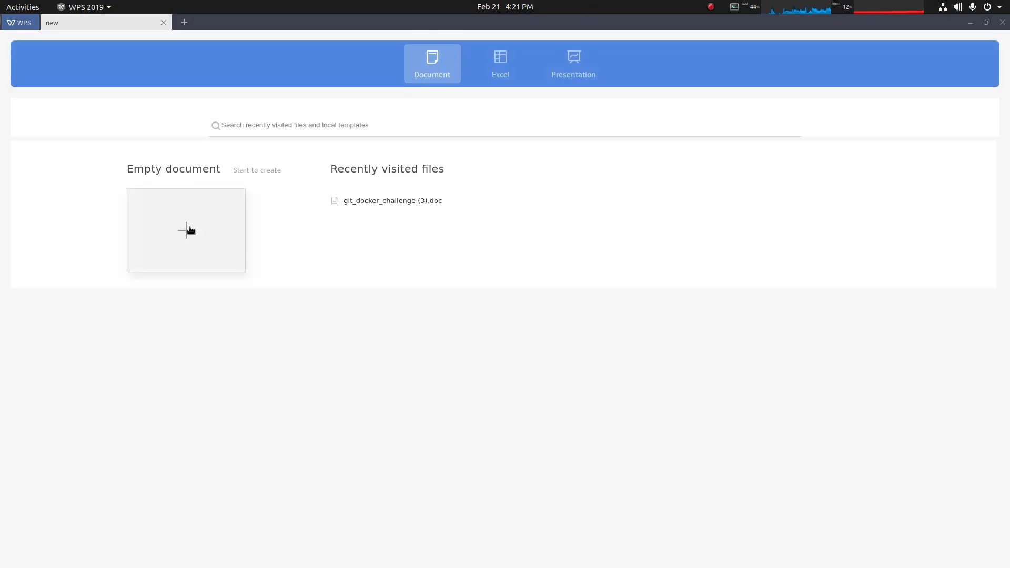
click(185, 229)
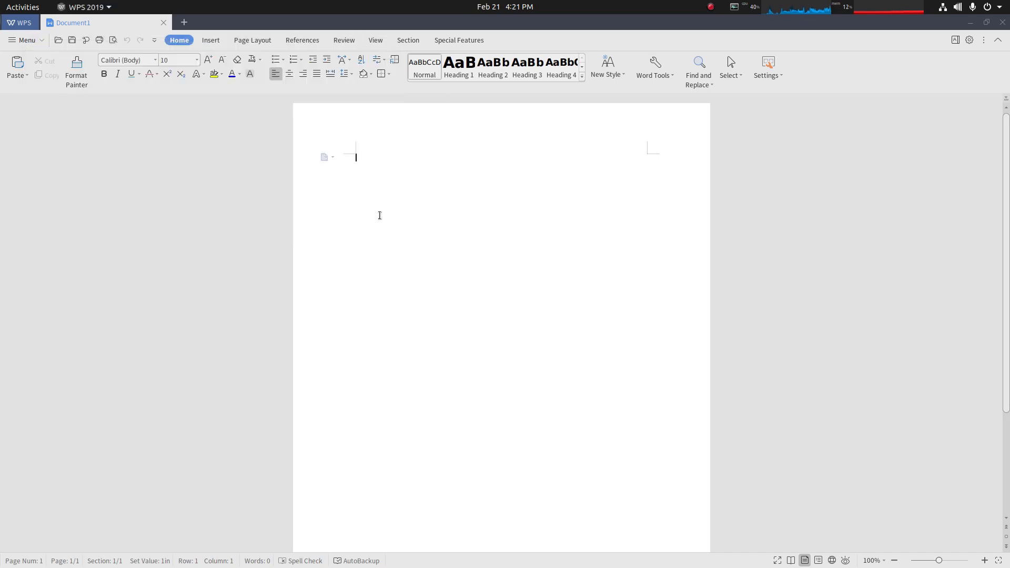
scroll(down, 3)
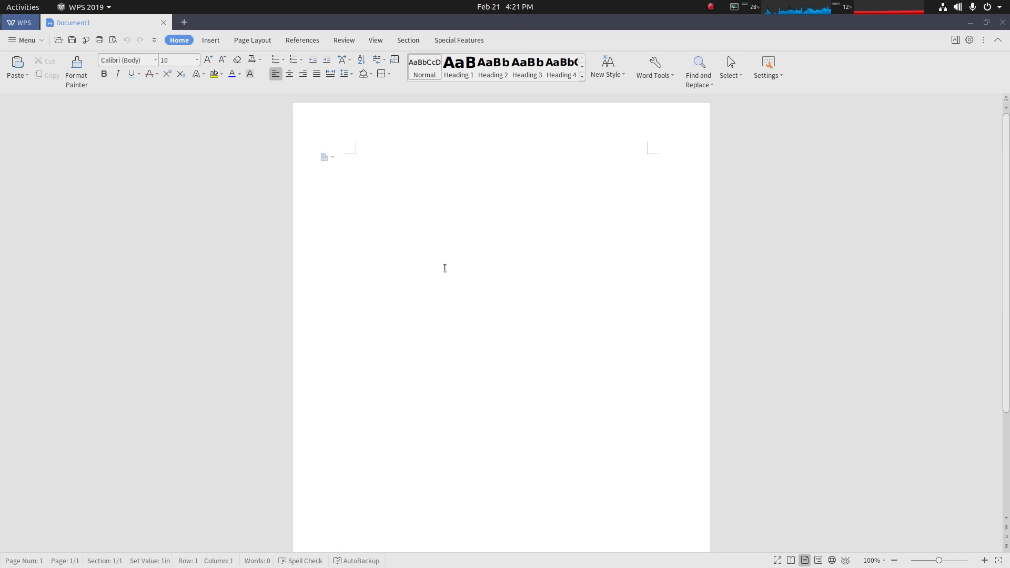
mouse_move(444, 261)
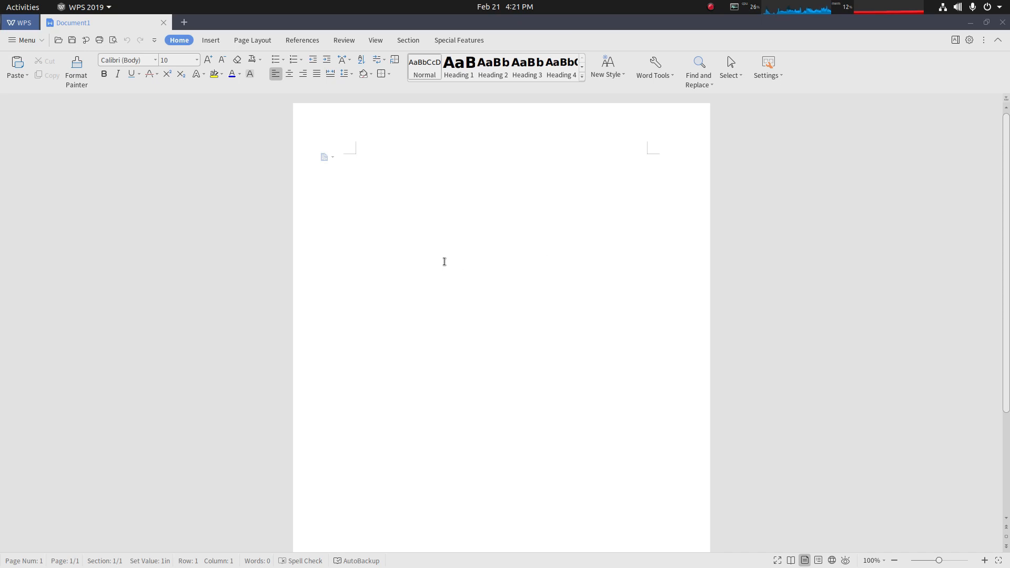